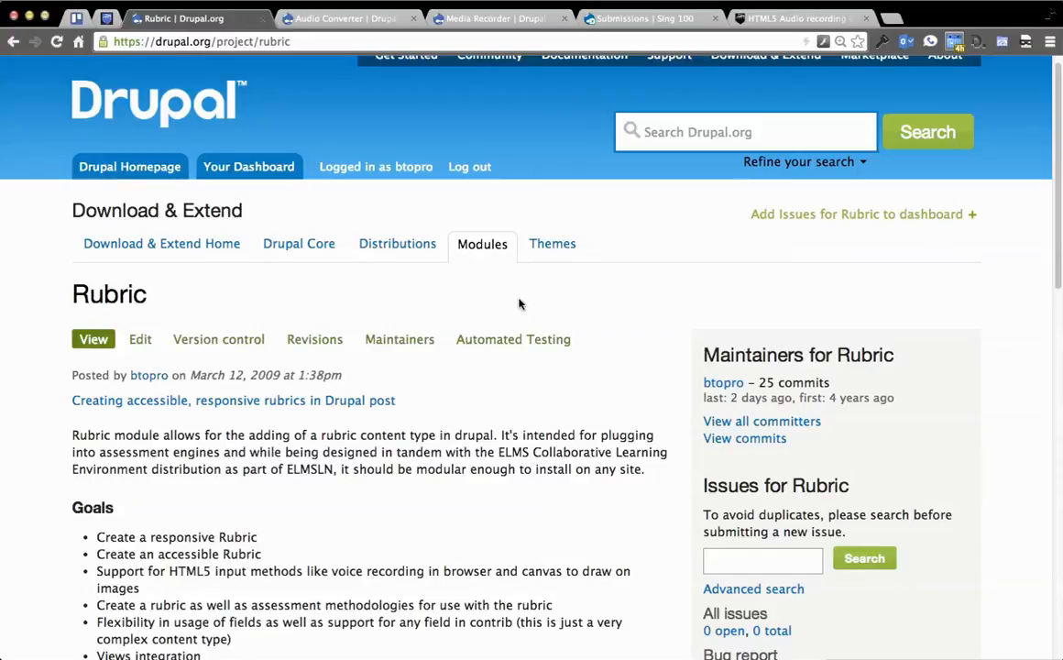
{"action": "mouse_move", "coordinate": [502, 275]}
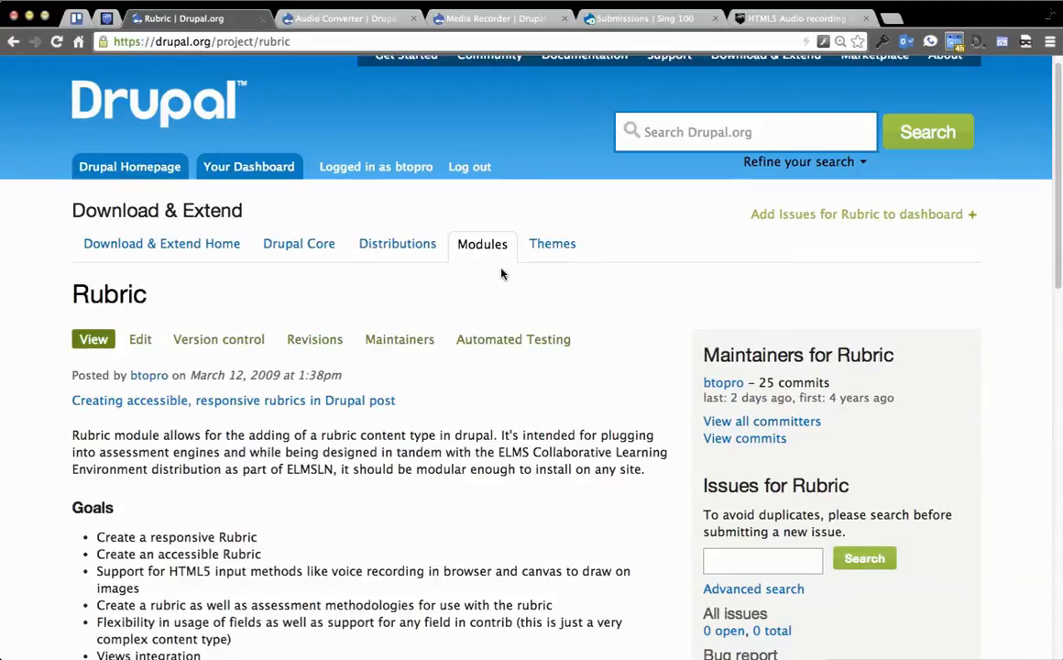
{"action": "mouse_move", "coordinate": [570, 200]}
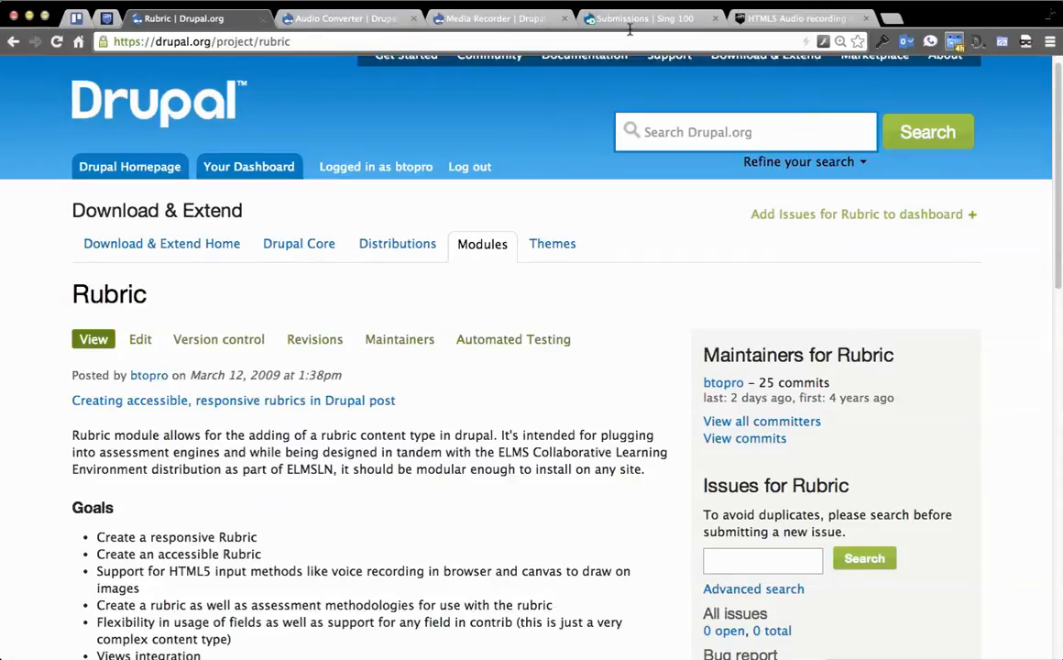
{"action": "mouse_move", "coordinate": [651, 19]}
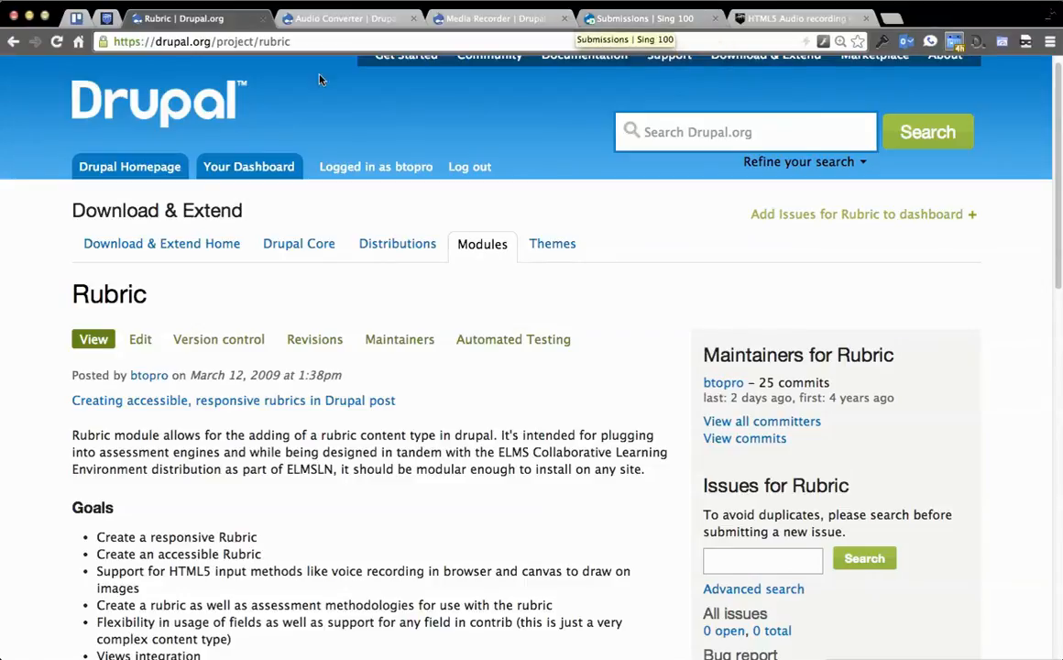
Step: Close the Rubric tab and read the Audio Converter project information and releases
{"action": "scroll", "scroll_direction": "down", "scroll_amount": 3}
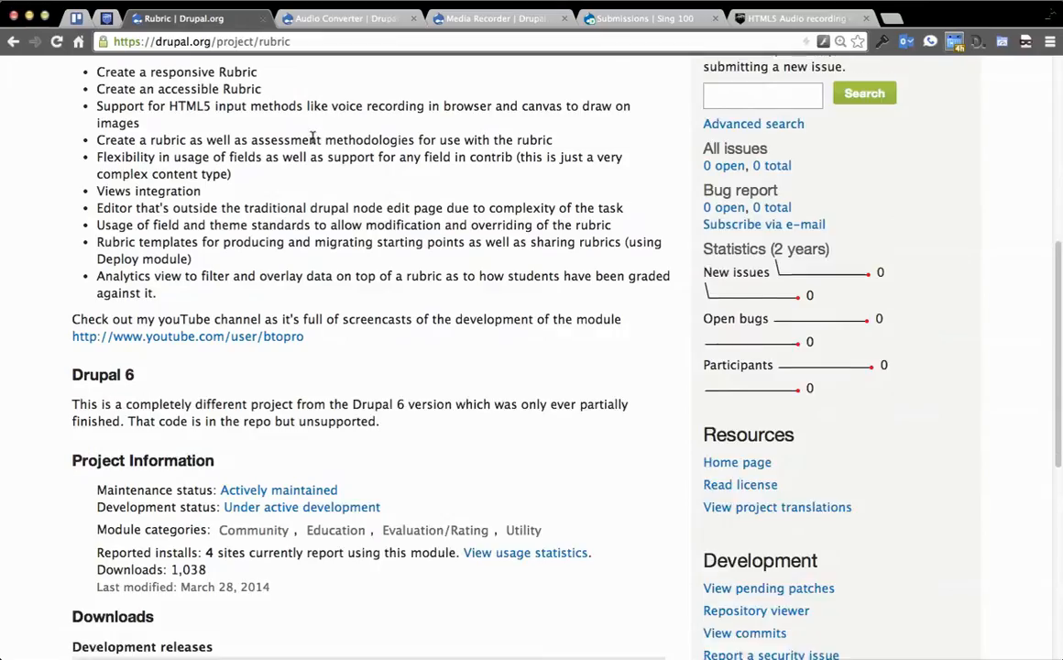
{"action": "scroll", "scroll_direction": "down", "scroll_amount": 3}
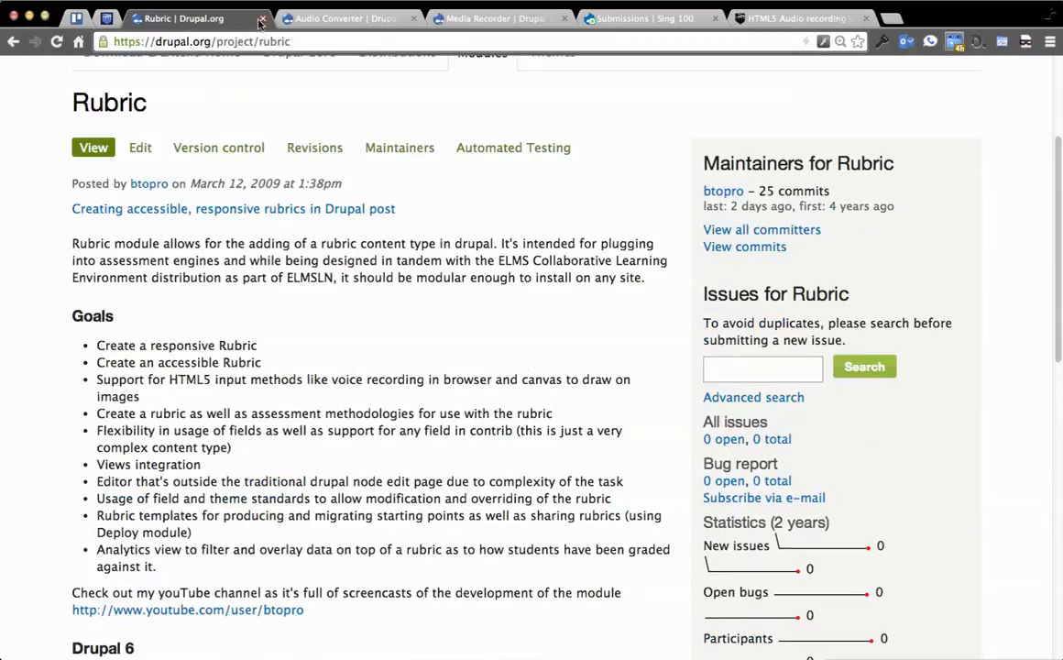
{"action": "left_click", "coordinate": [179, 18]}
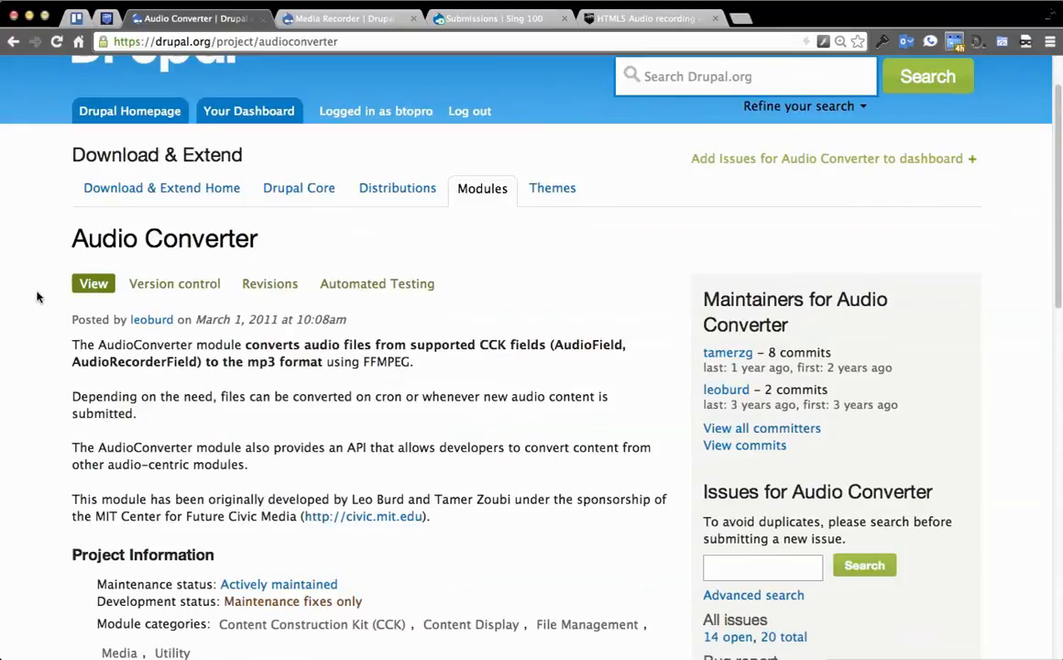
{"action": "scroll", "scroll_direction": "down", "scroll_amount": 3}
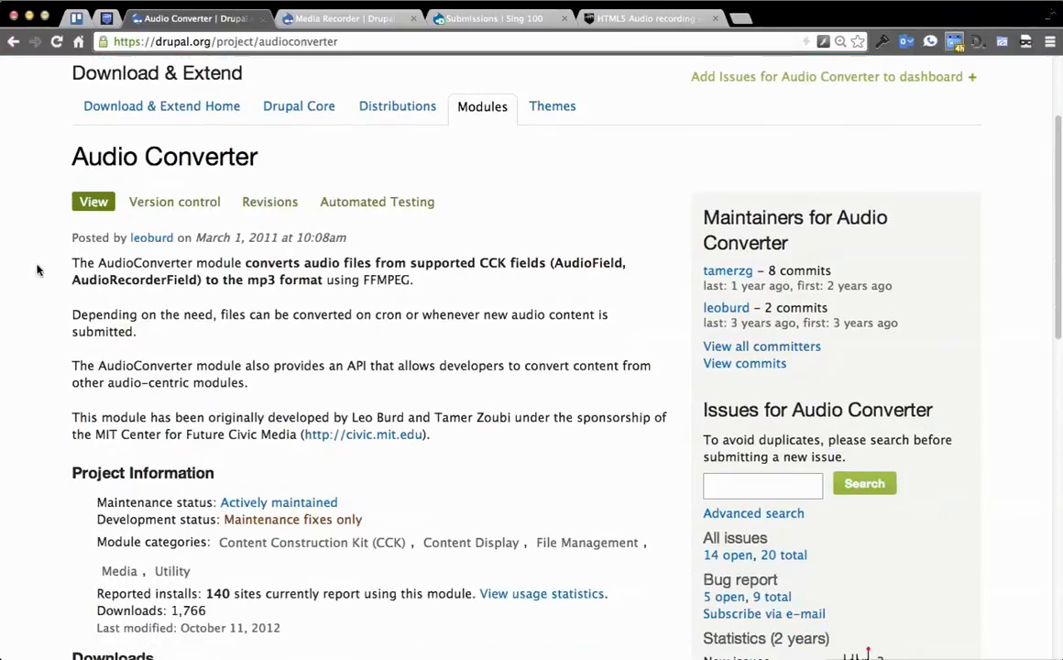
{"action": "mouse_move", "coordinate": [486, 246]}
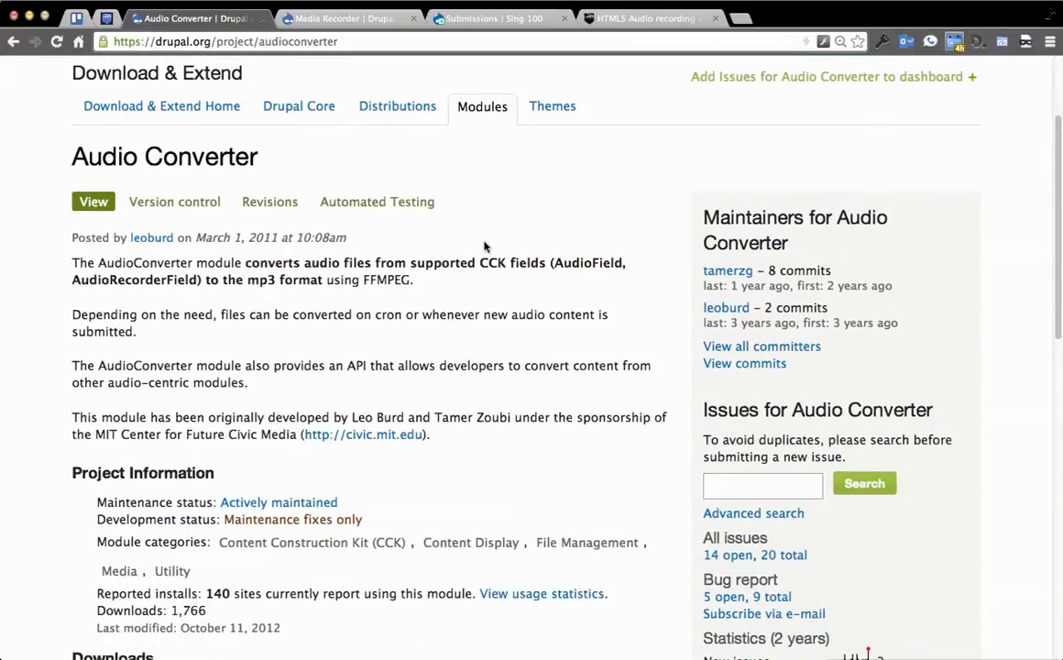
{"action": "scroll", "scroll_direction": "down", "scroll_amount": 3}
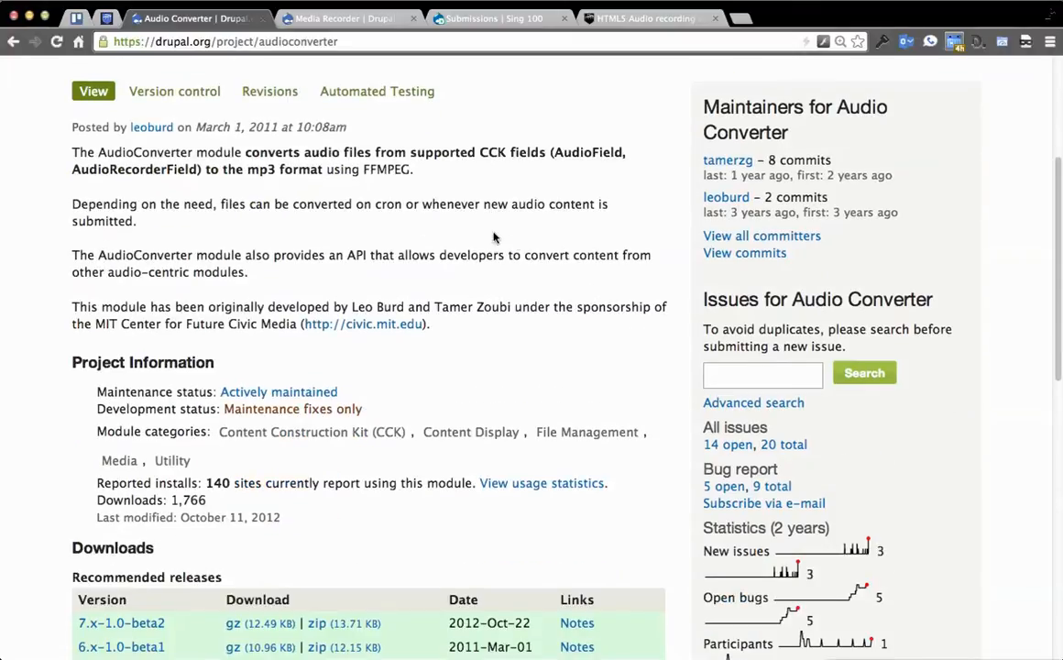
{"action": "mouse_move", "coordinate": [401, 235]}
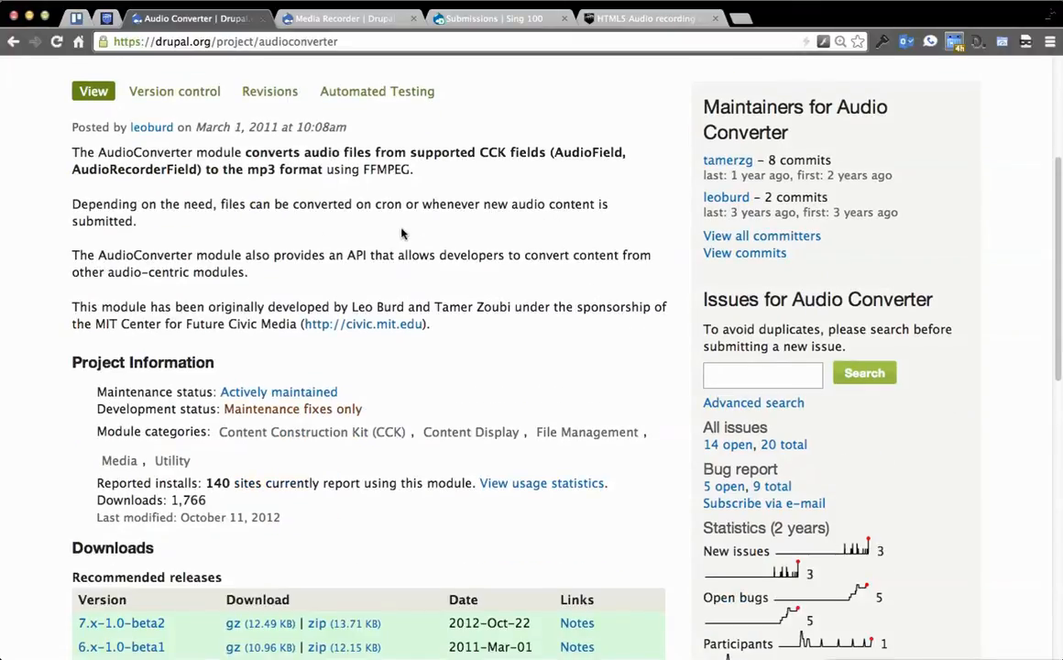
{"action": "mouse_move", "coordinate": [254, 133]}
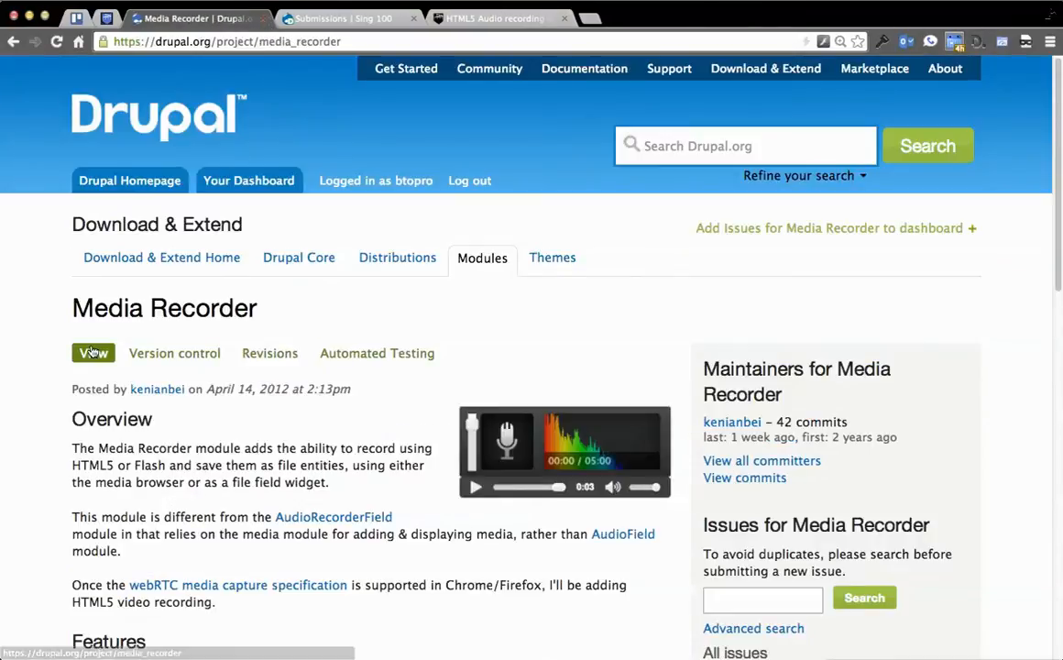
Step: Scroll the Media Recorder page's features and requirements, then close the Drupal.org tab
{"action": "scroll", "scroll_direction": "down", "scroll_amount": 3}
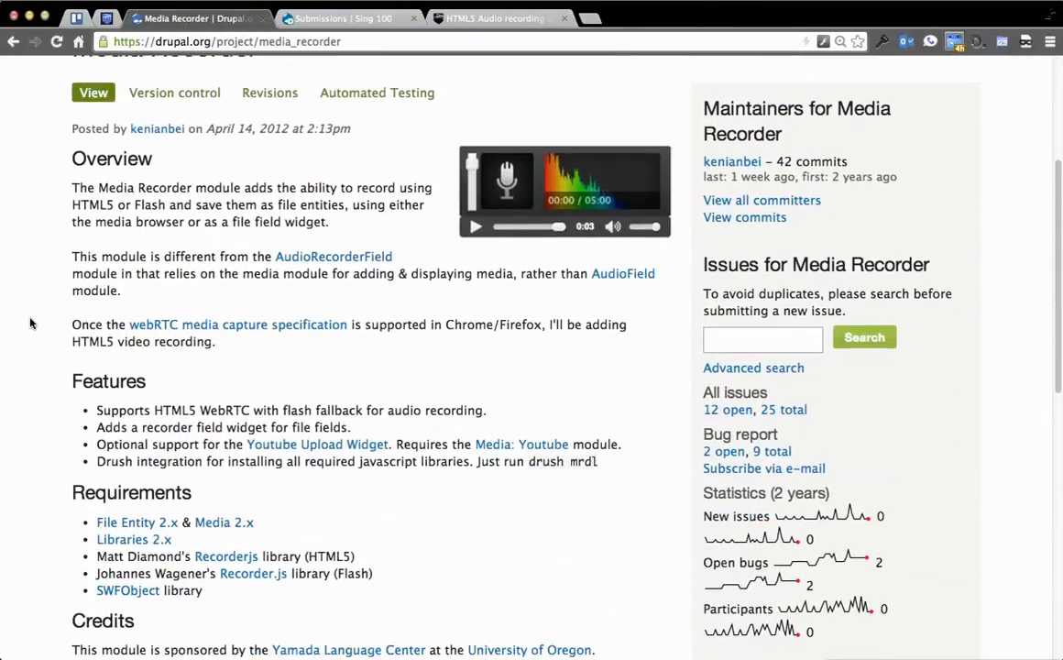
{"action": "mouse_move", "coordinate": [155, 521]}
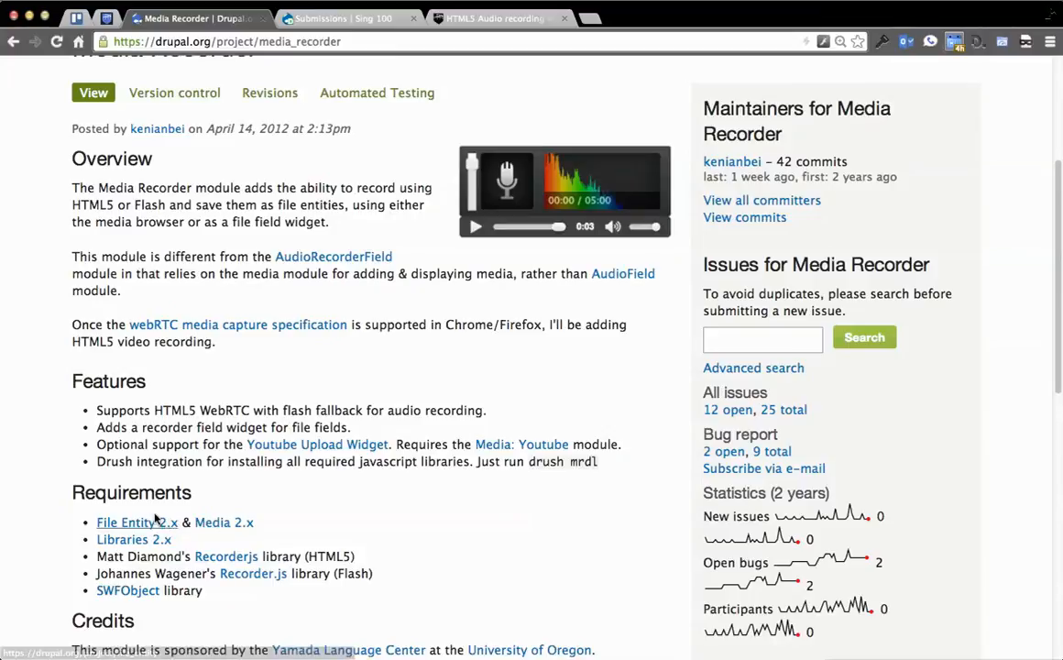
{"action": "mouse_move", "coordinate": [494, 528]}
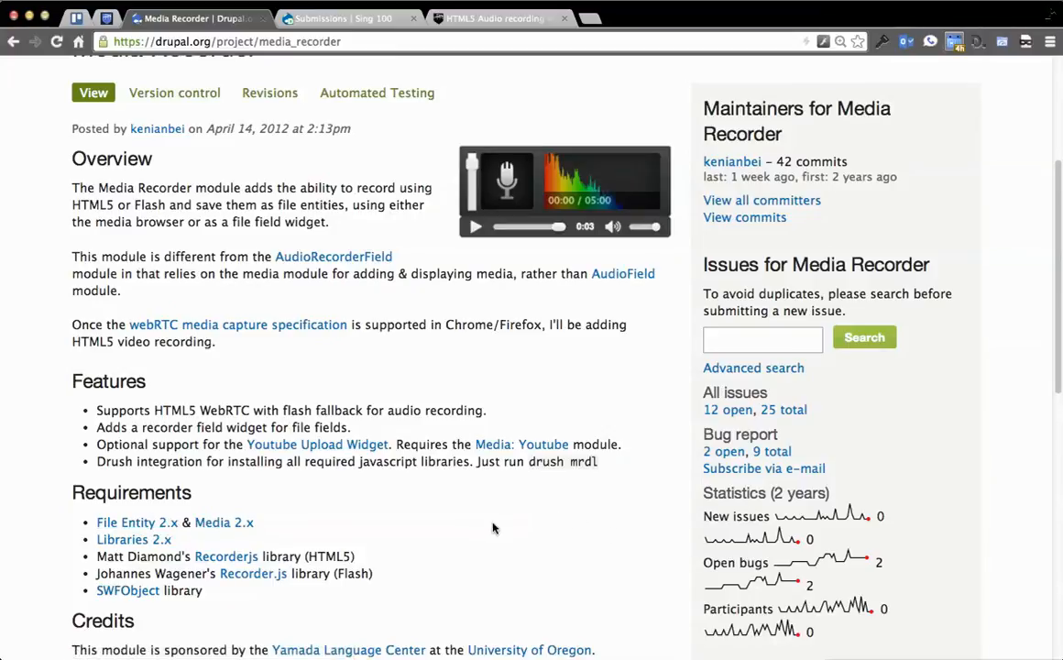
{"action": "mouse_move", "coordinate": [527, 308]}
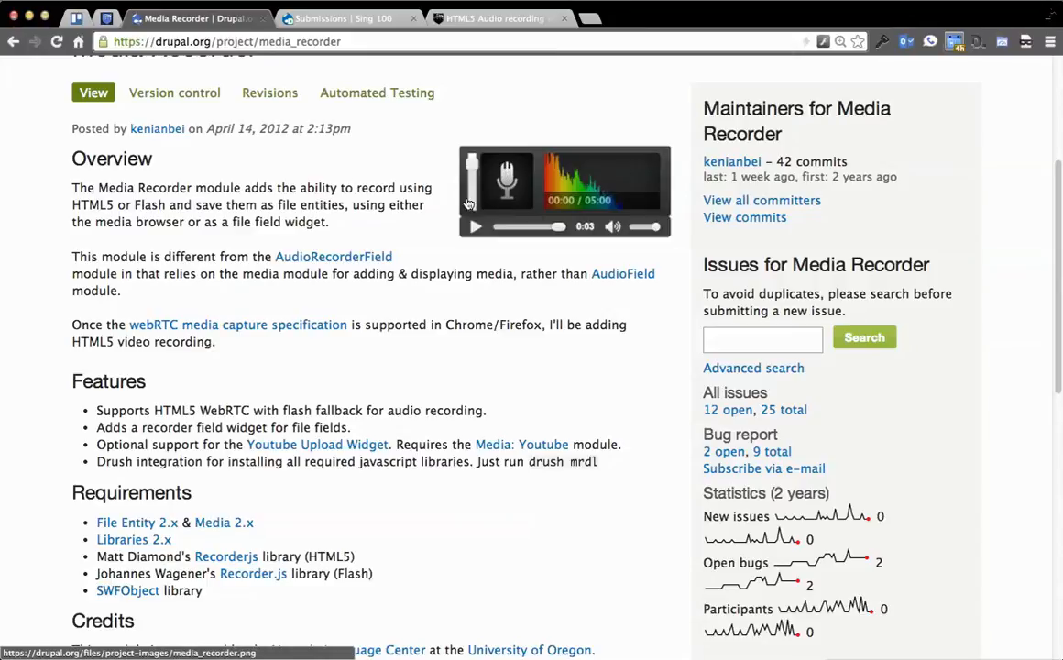
{"action": "left_click", "coordinate": [220, 18]}
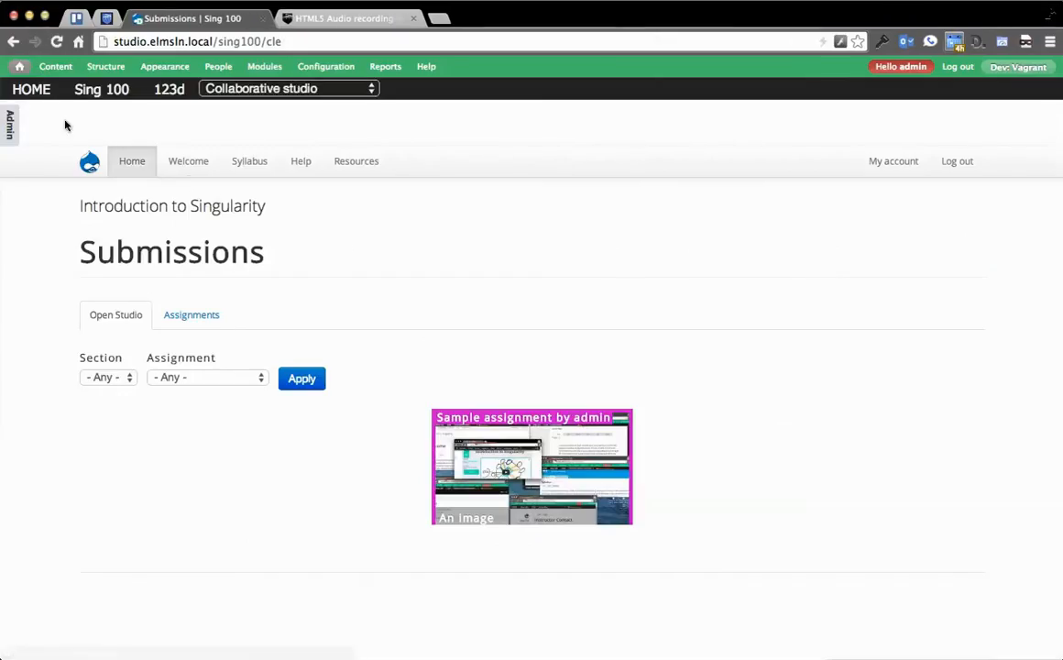
Step: Start a new Submission Assessment via Add content
{"action": "left_click", "coordinate": [55, 66]}
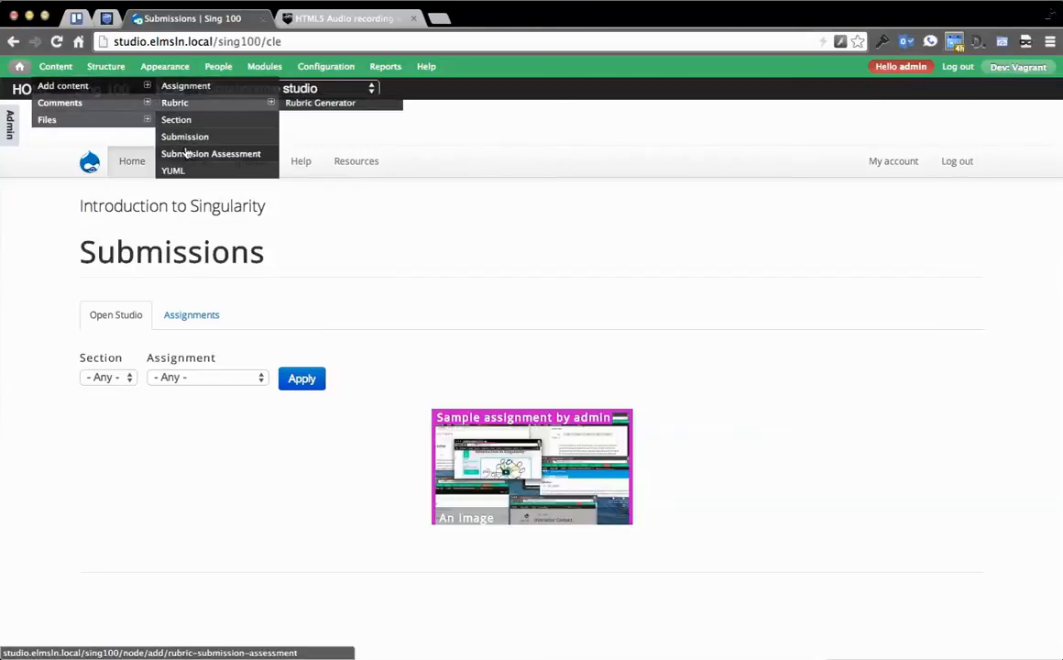
{"action": "left_click", "coordinate": [211, 153]}
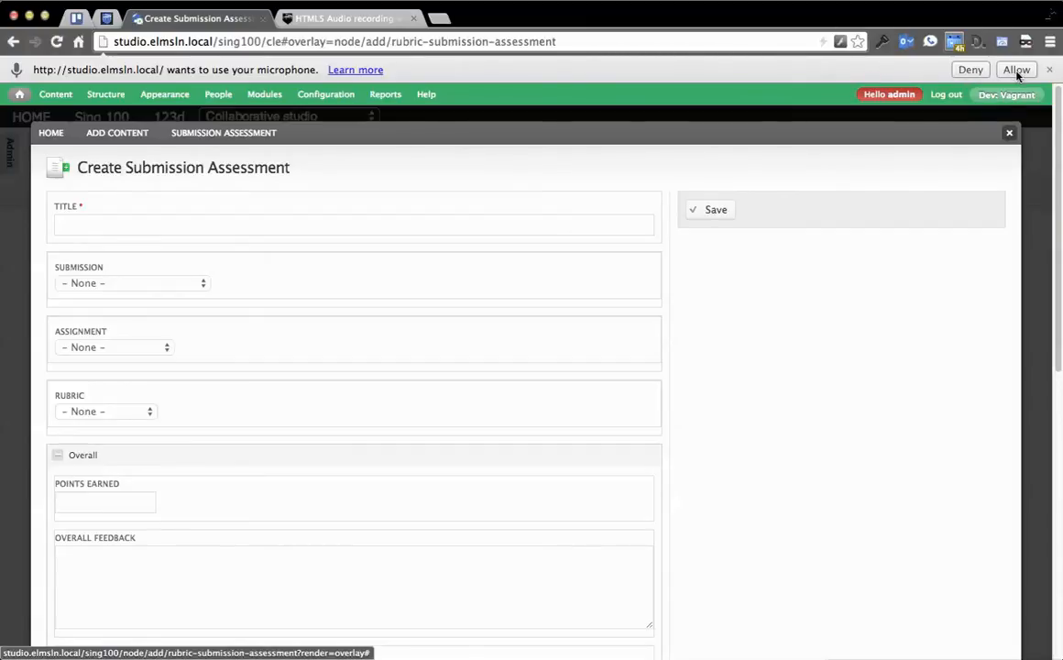
Step: Allow microphone access, title the assessment 'Create fake submission', and open the Submission dropdown
{"action": "left_click", "coordinate": [1017, 69]}
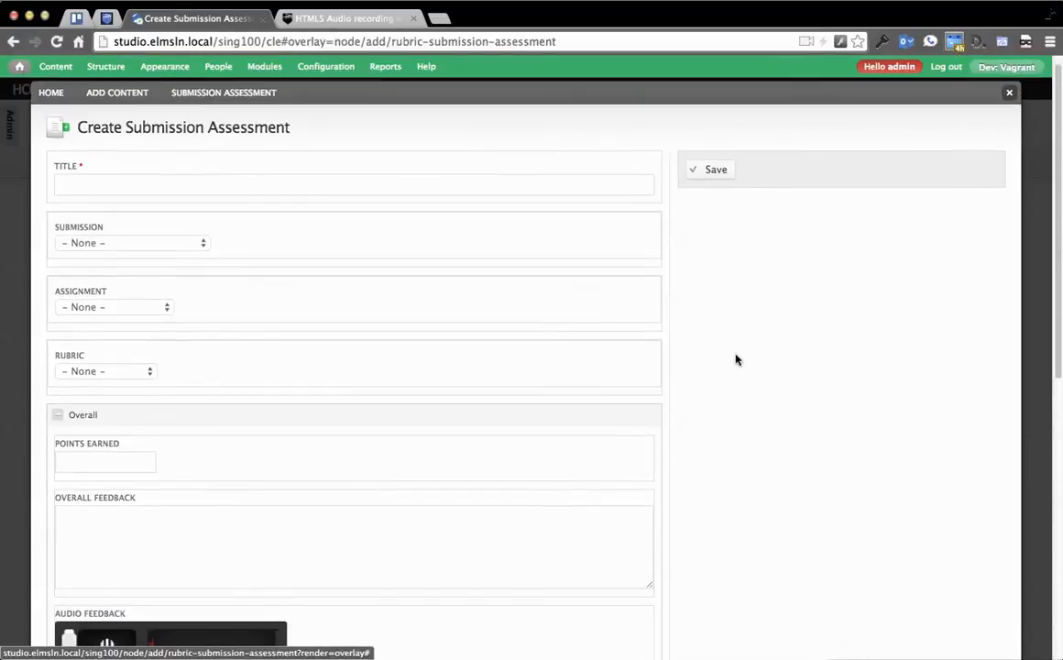
{"action": "scroll", "scroll_direction": "down", "scroll_amount": 3}
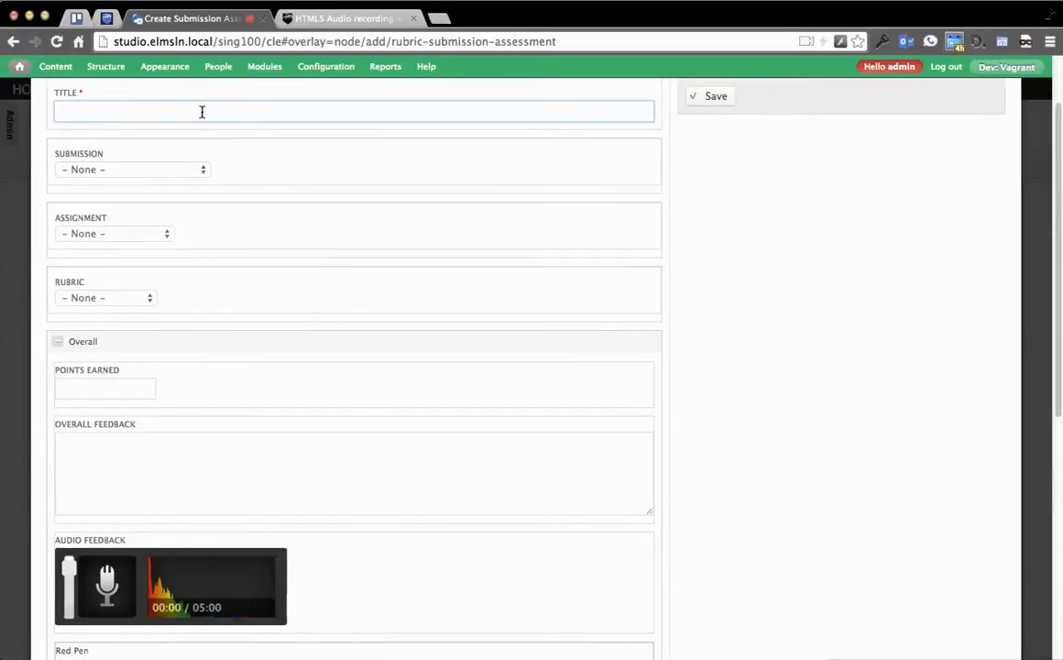
{"action": "type", "text": "Create fake submission"}
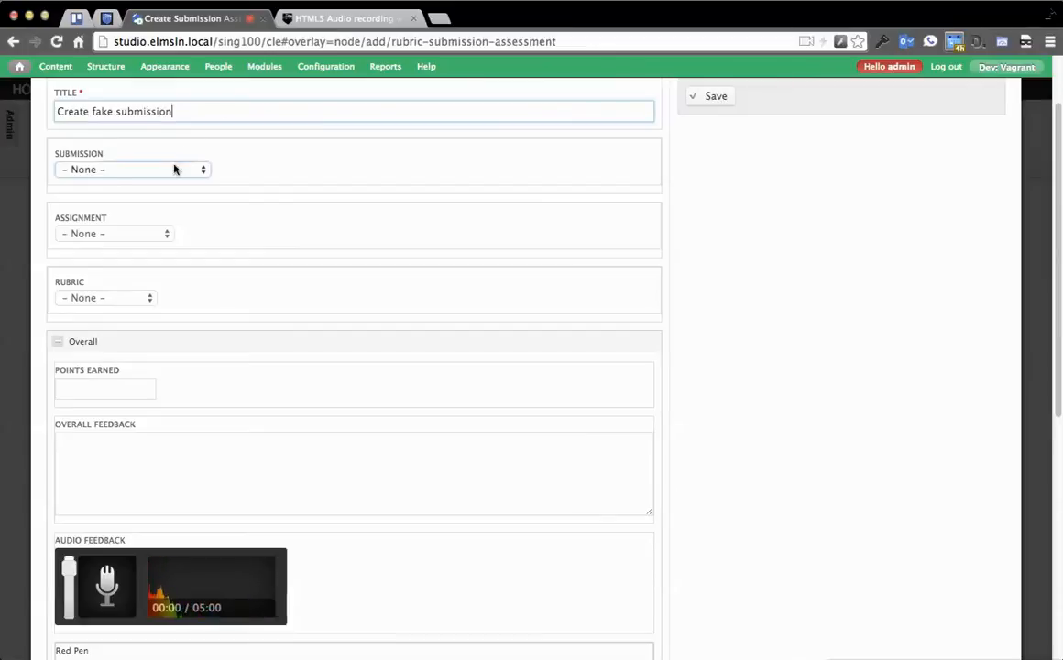
{"action": "left_click", "coordinate": [133, 170]}
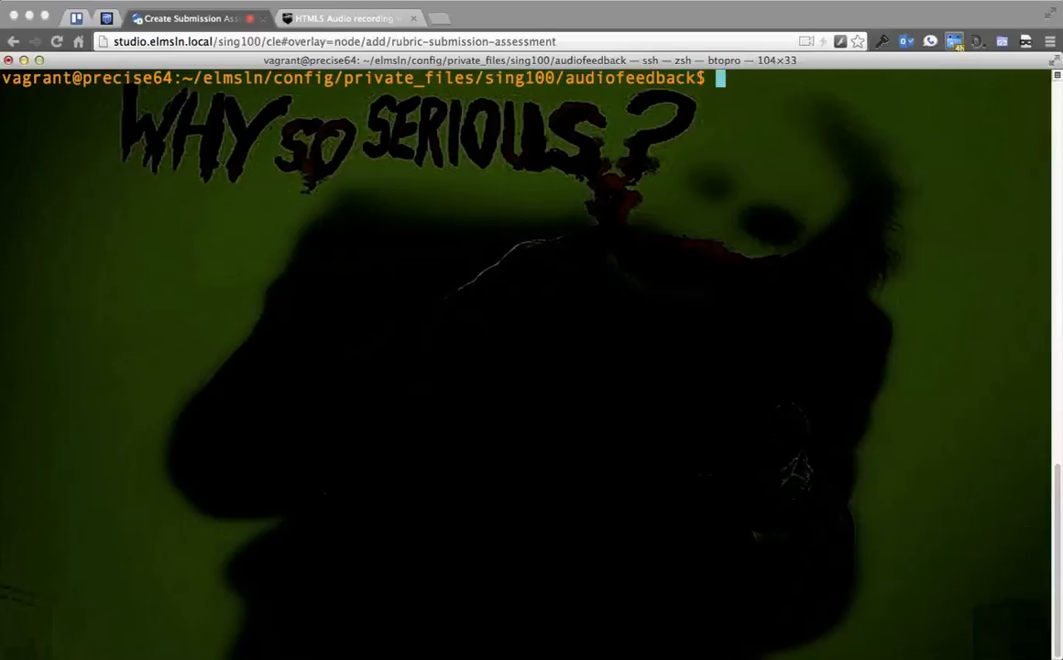
Step: List the audiofeedback folder with l, showing two existing mp3 recordings
{"action": "type", "text": "l"}
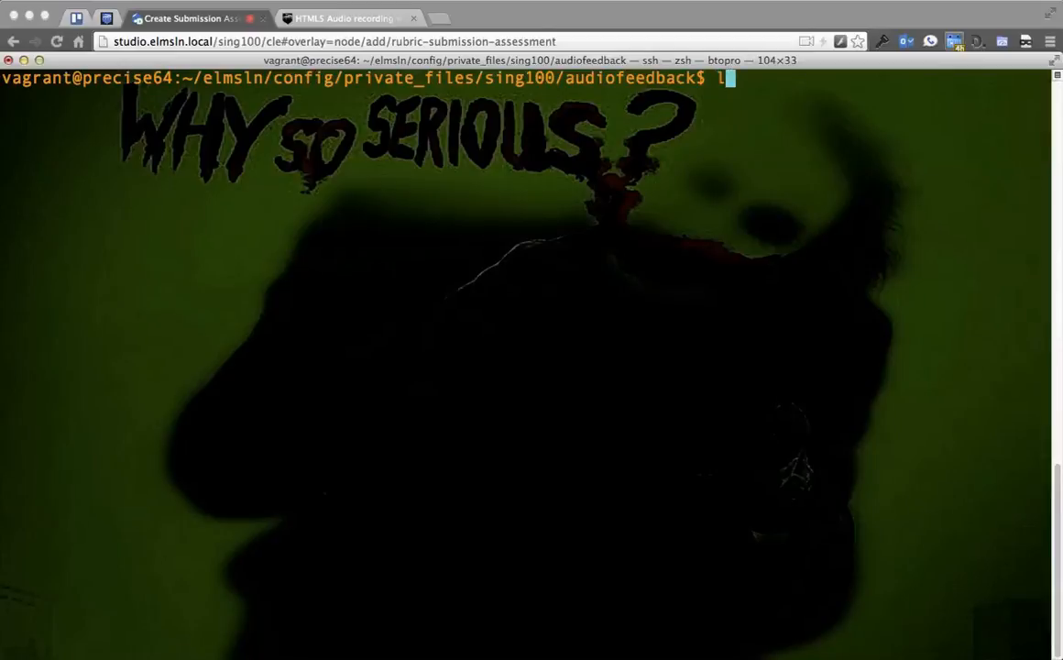
{"action": "key", "text": "Return"}
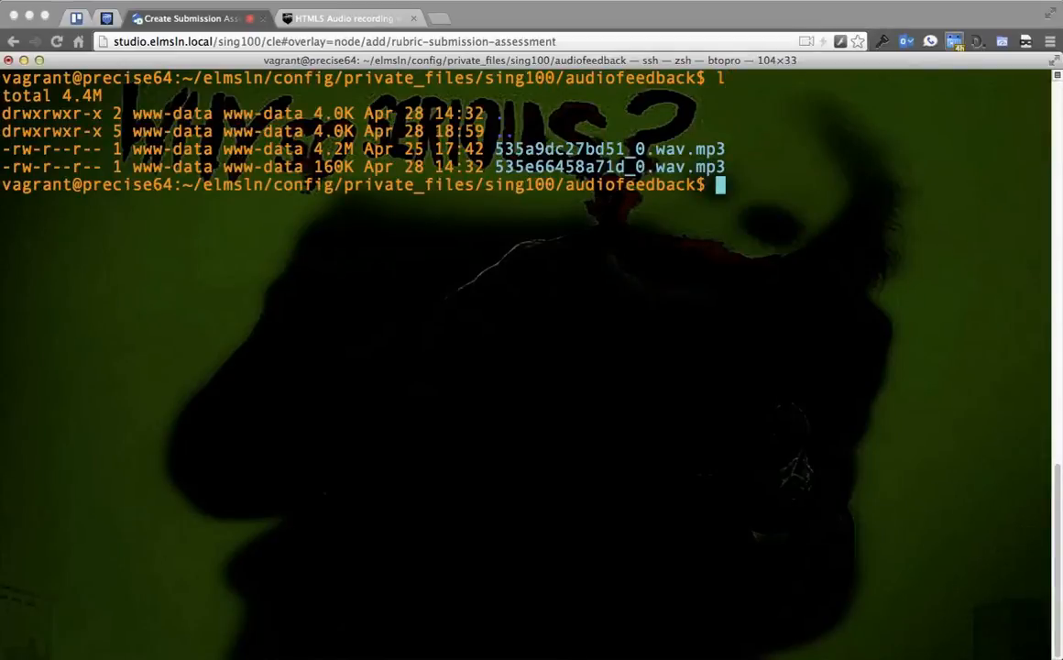
{"action": "left_click", "coordinate": [183, 18]}
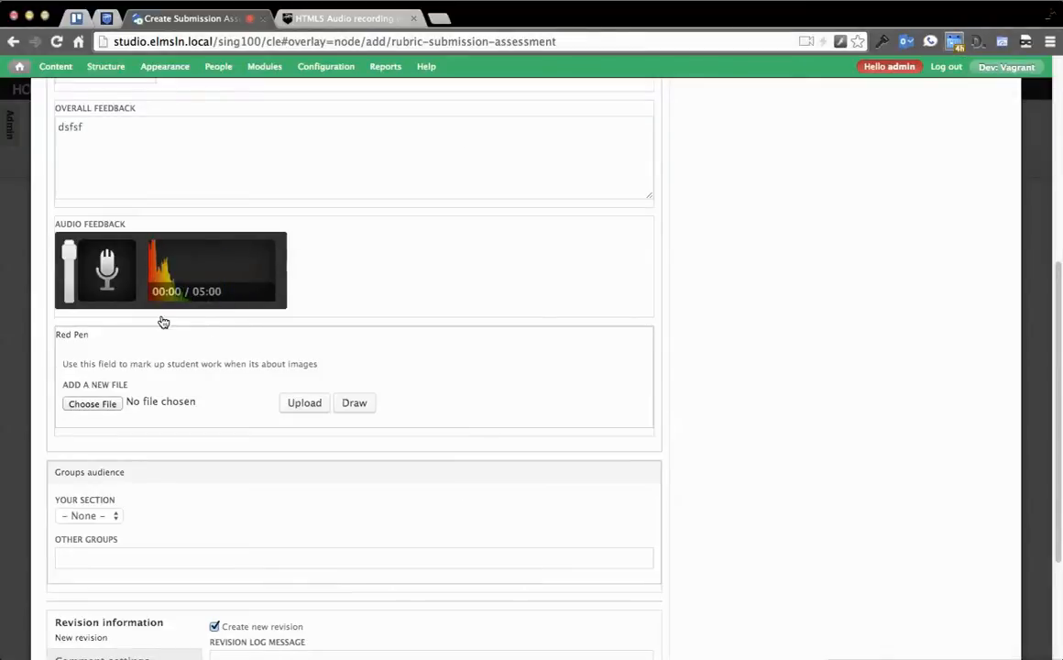
Step: Record about 27 seconds of spoken feedback with the Audio Feedback microphone
{"action": "left_click", "coordinate": [107, 268]}
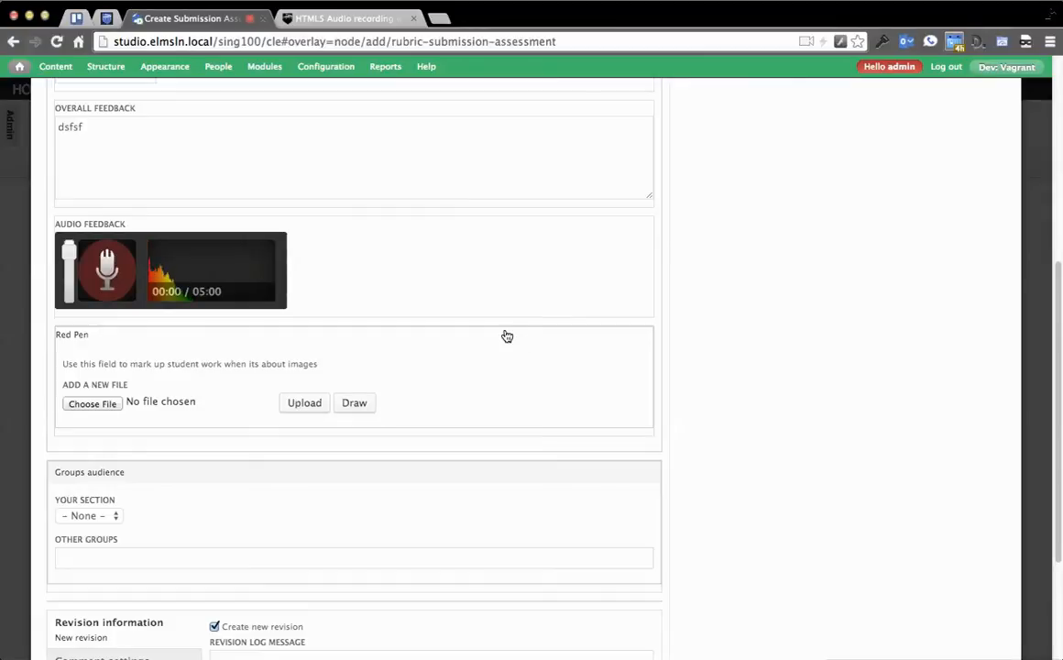
{"action": "left_click", "coordinate": [108, 268]}
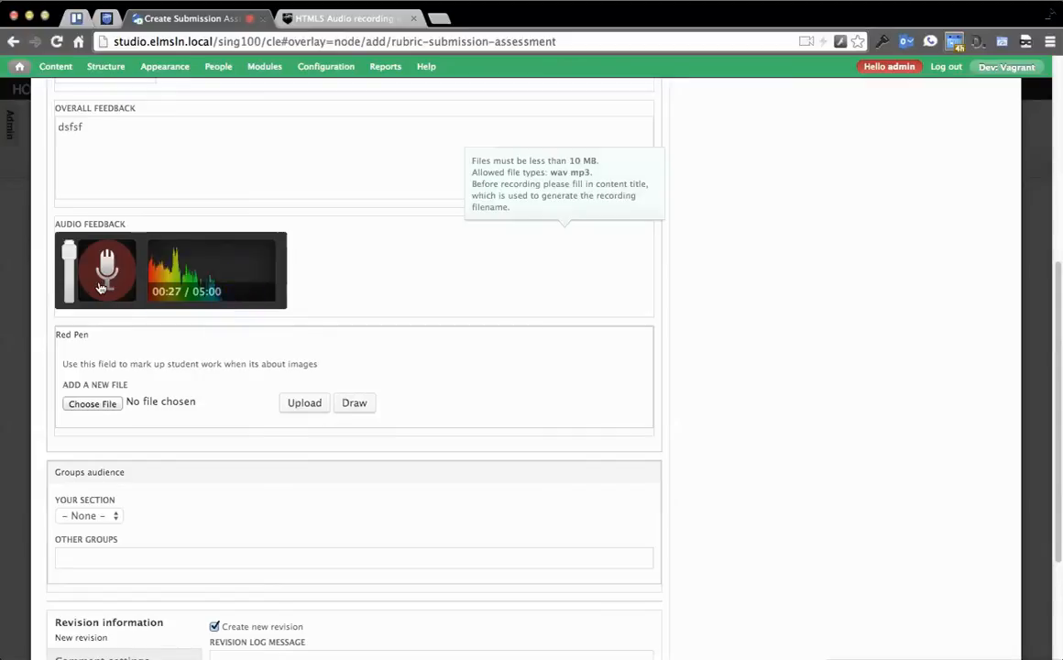
{"action": "left_click", "coordinate": [107, 269]}
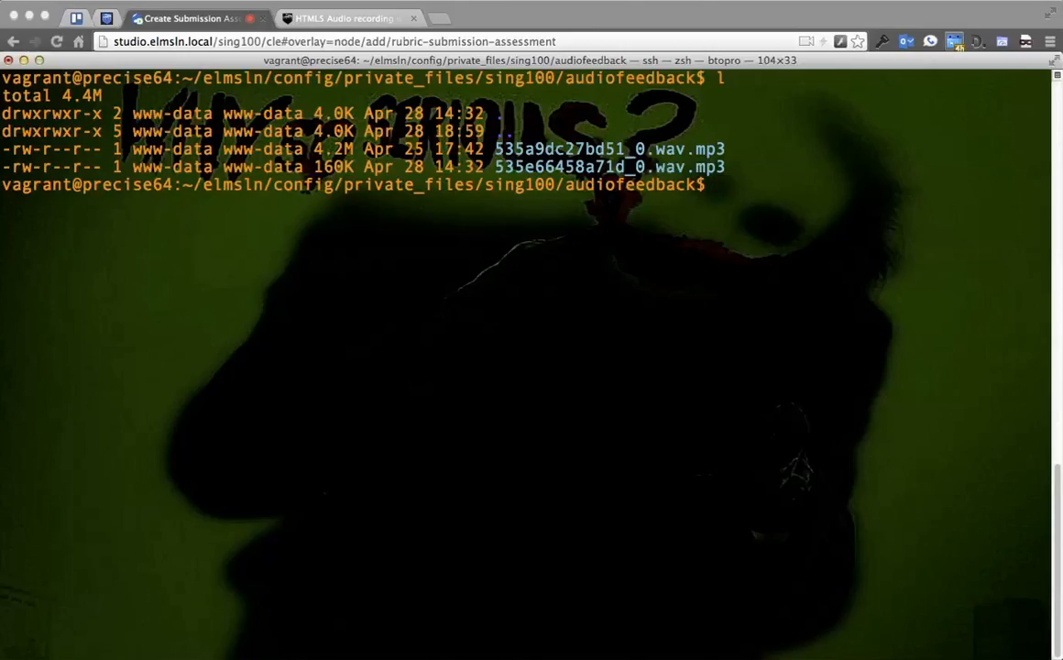
Step: Relist the audiofeedback folder, revealing a new 4.8M .wav beside two mp3s
{"action": "type", "text": "l"}
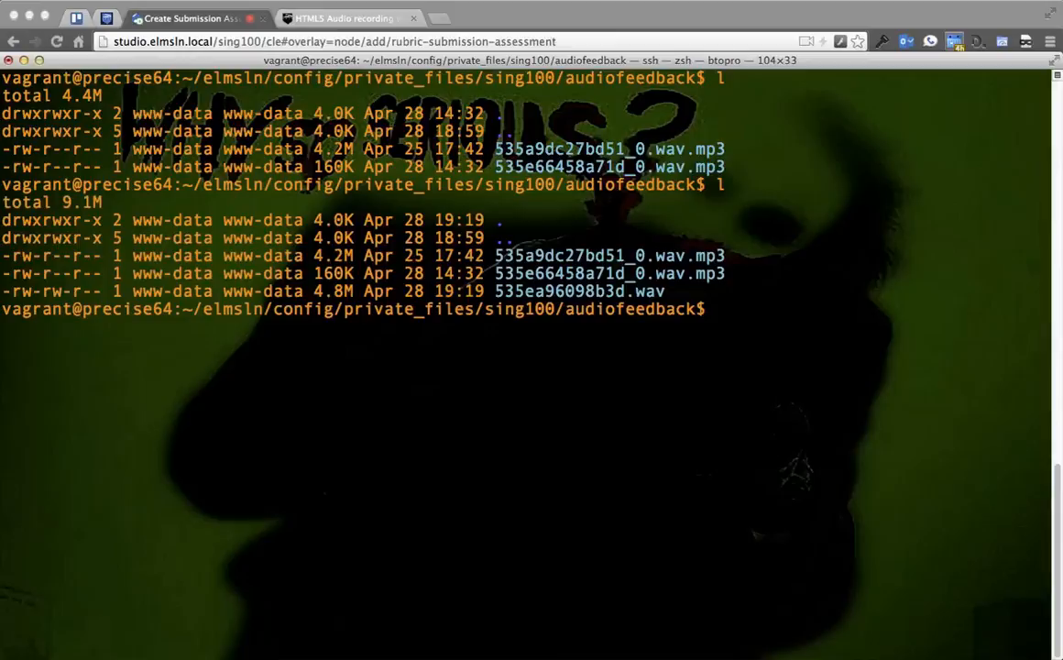
{"action": "mouse_move", "coordinate": [694, 283]}
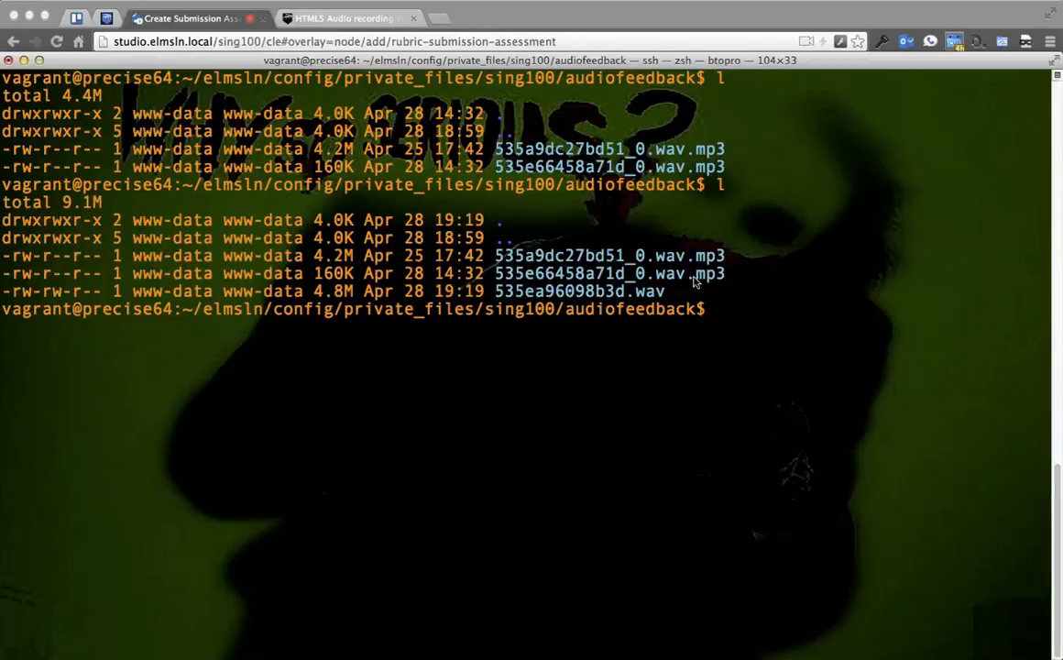
{"action": "mouse_move", "coordinate": [616, 363]}
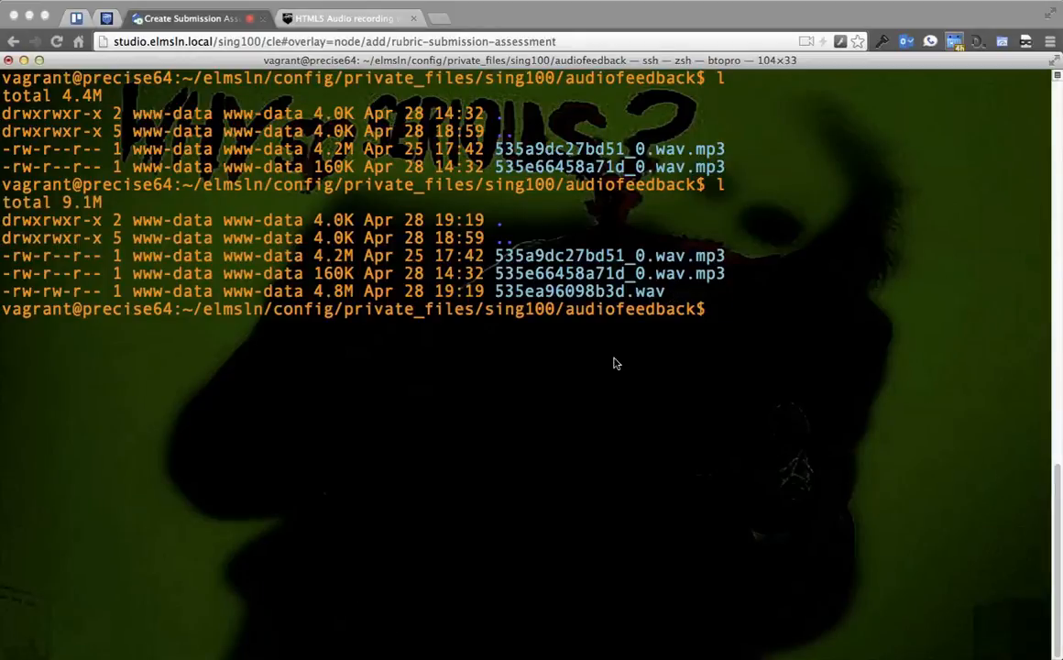
{"action": "left_click", "coordinate": [190, 18]}
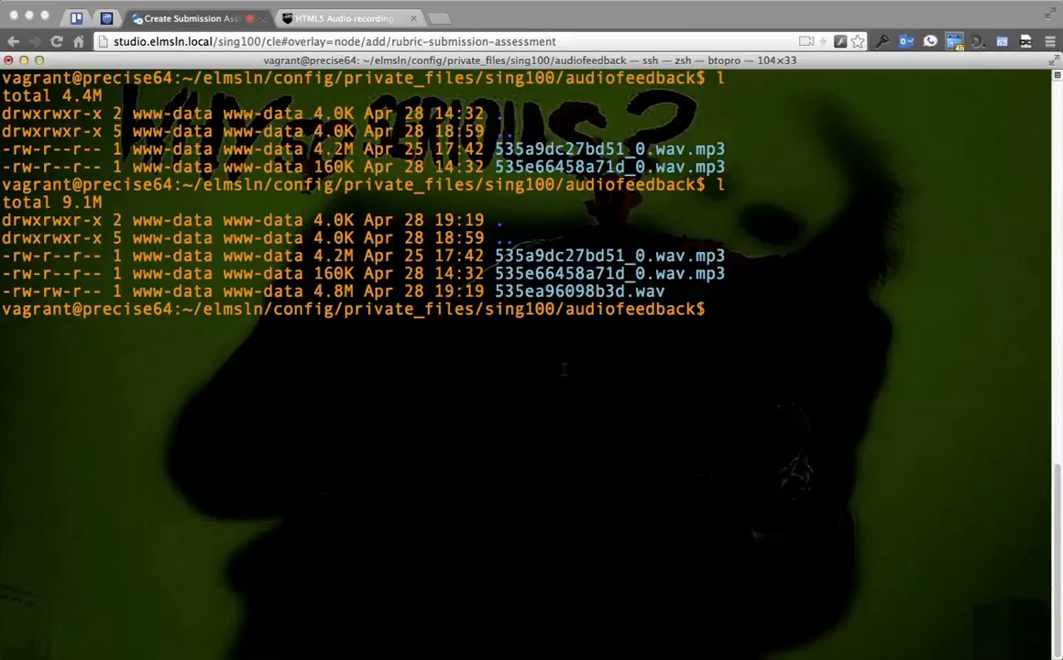
{"action": "mouse_move", "coordinate": [399, 333]}
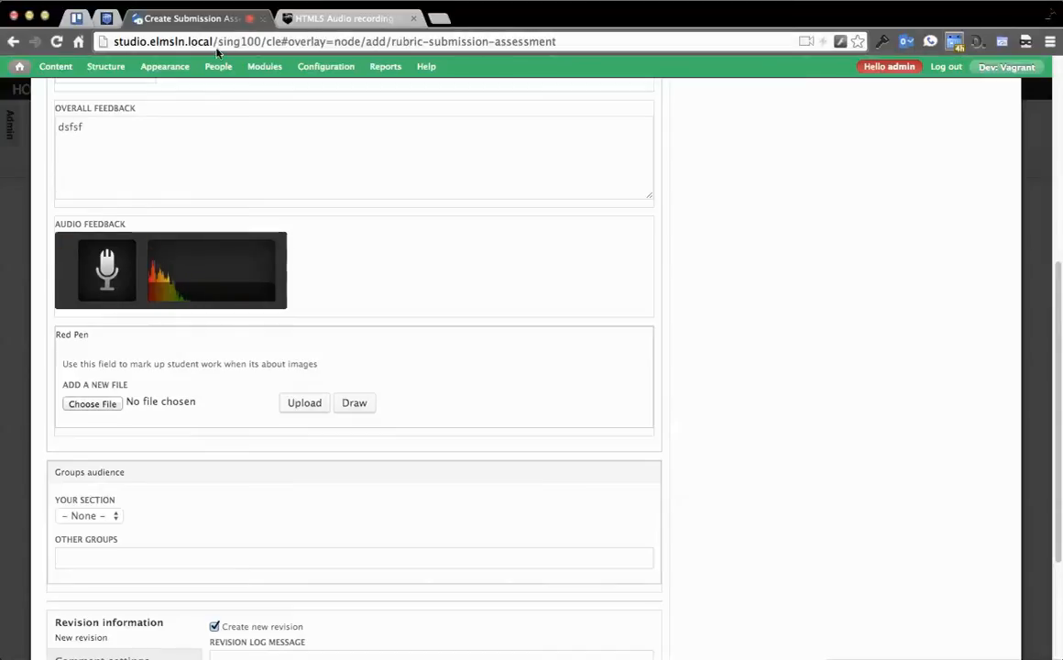
Step: Save the 'Create fake submission' assessment from the bottom of the form
{"action": "scroll", "scroll_direction": "down", "scroll_amount": 3}
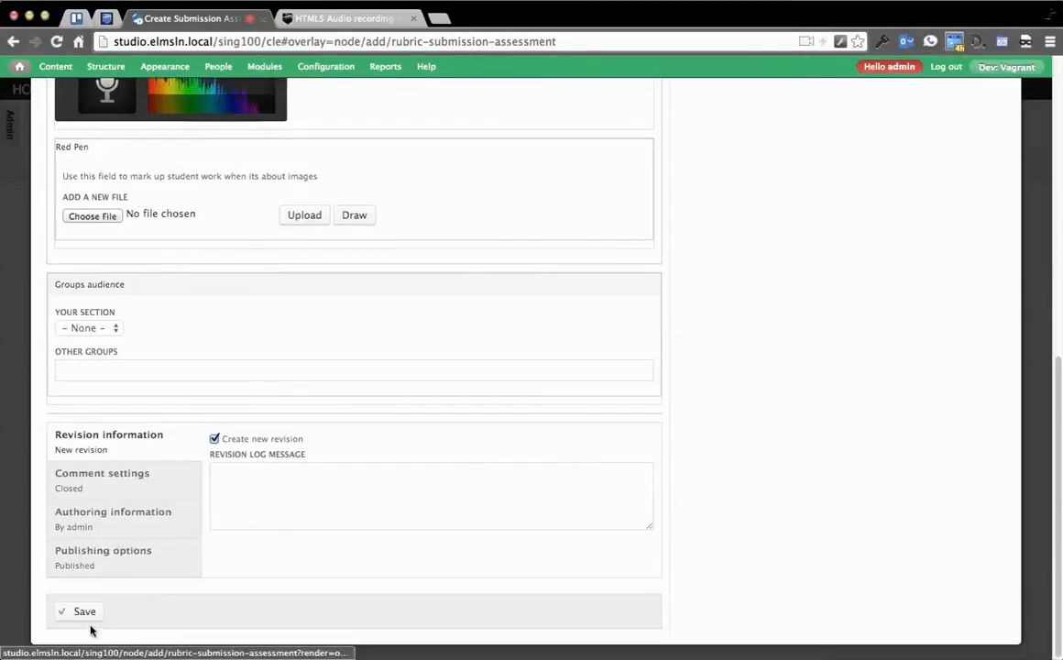
{"action": "left_click", "coordinate": [84, 611]}
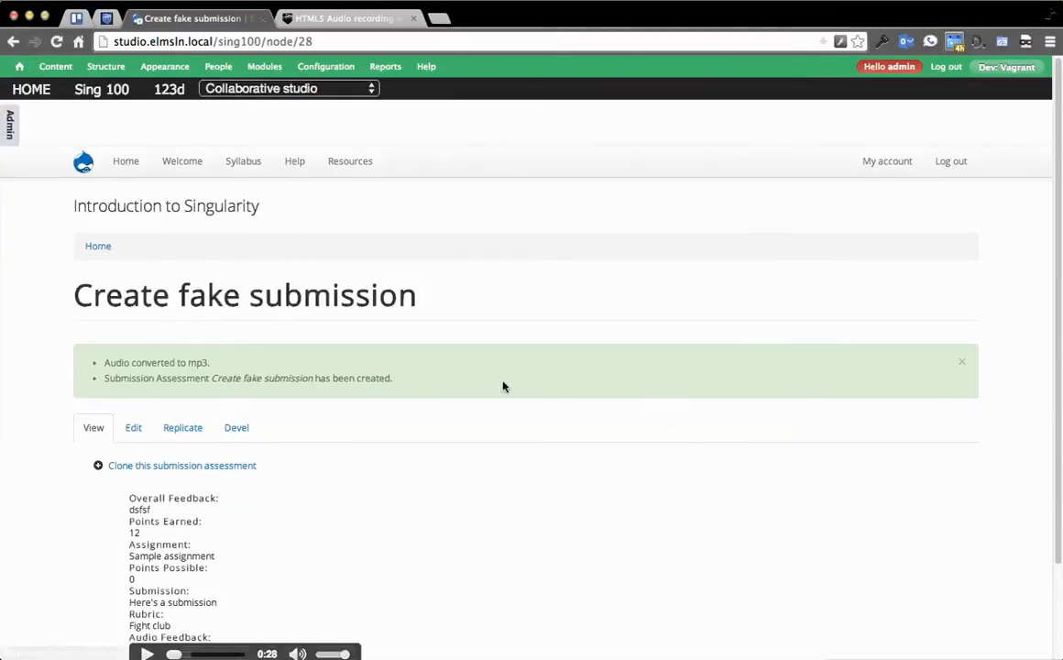
{"action": "scroll", "scroll_direction": "down", "scroll_amount": 3}
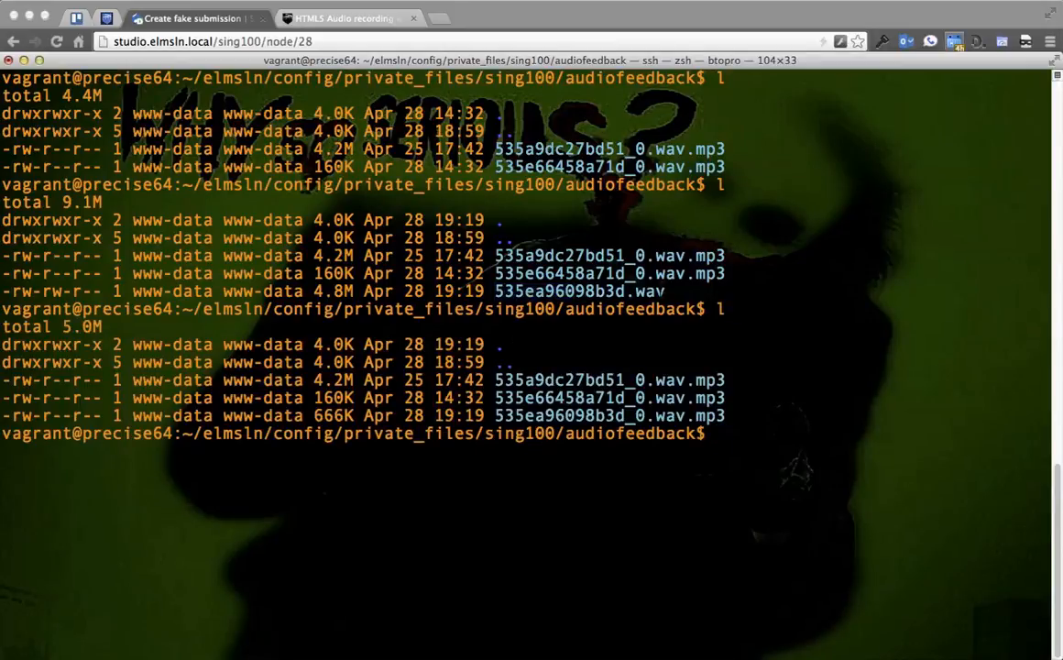
Step: Compare the terminal listing: a 666K .wav.mp3 now replaces the .wav file
{"action": "left_click_drag", "start_coordinate": [495, 398], "coordinate": [724, 415]}
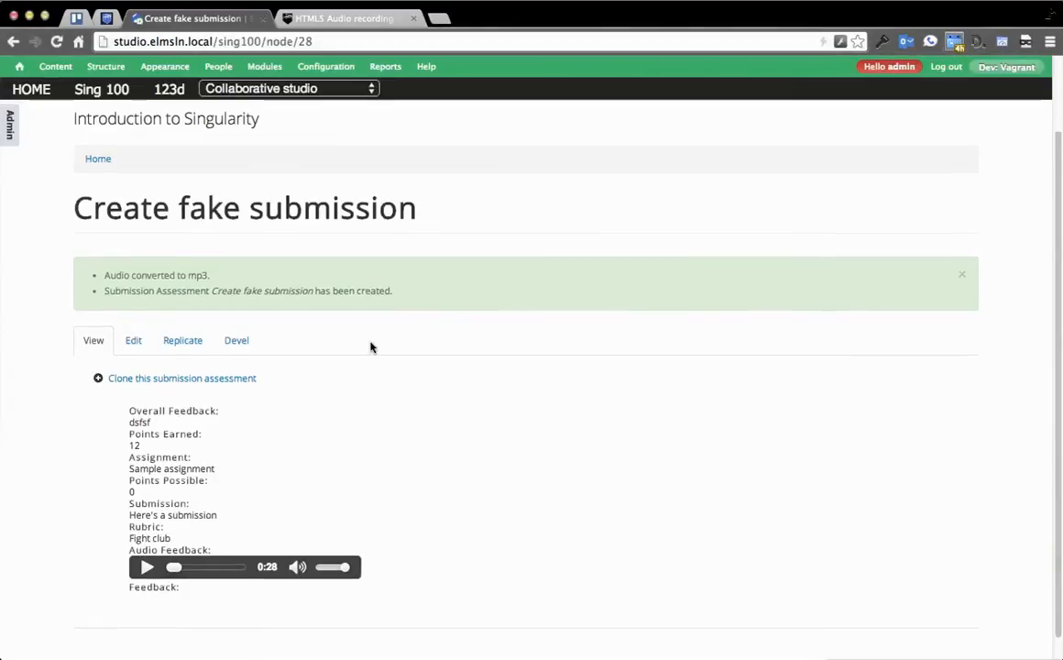
{"action": "mouse_move", "coordinate": [691, 245]}
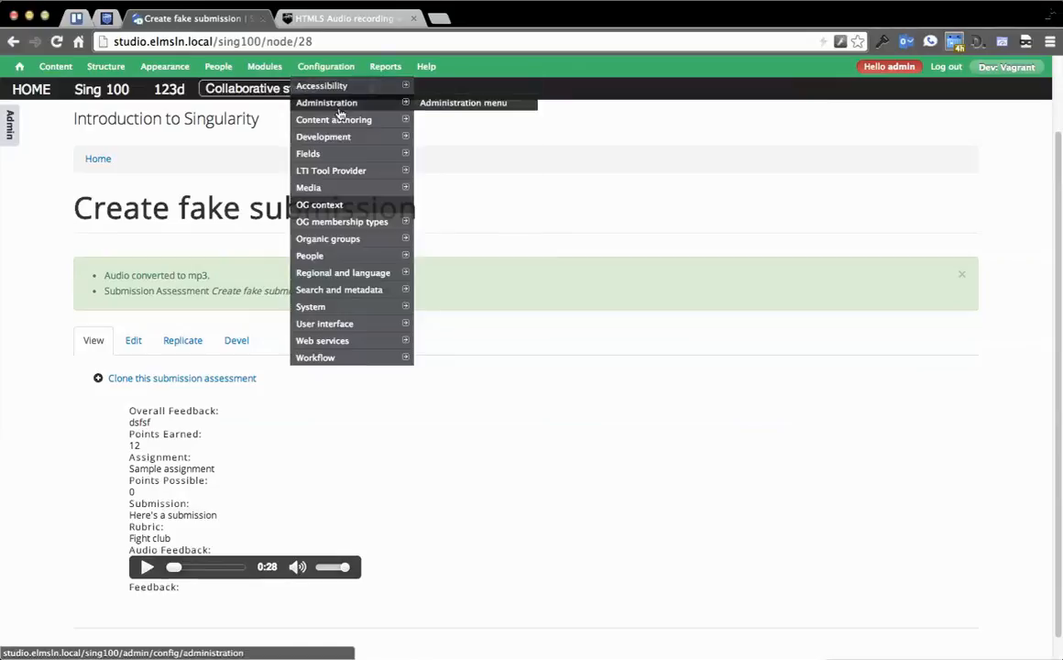
{"action": "mouse_move", "coordinate": [342, 221]}
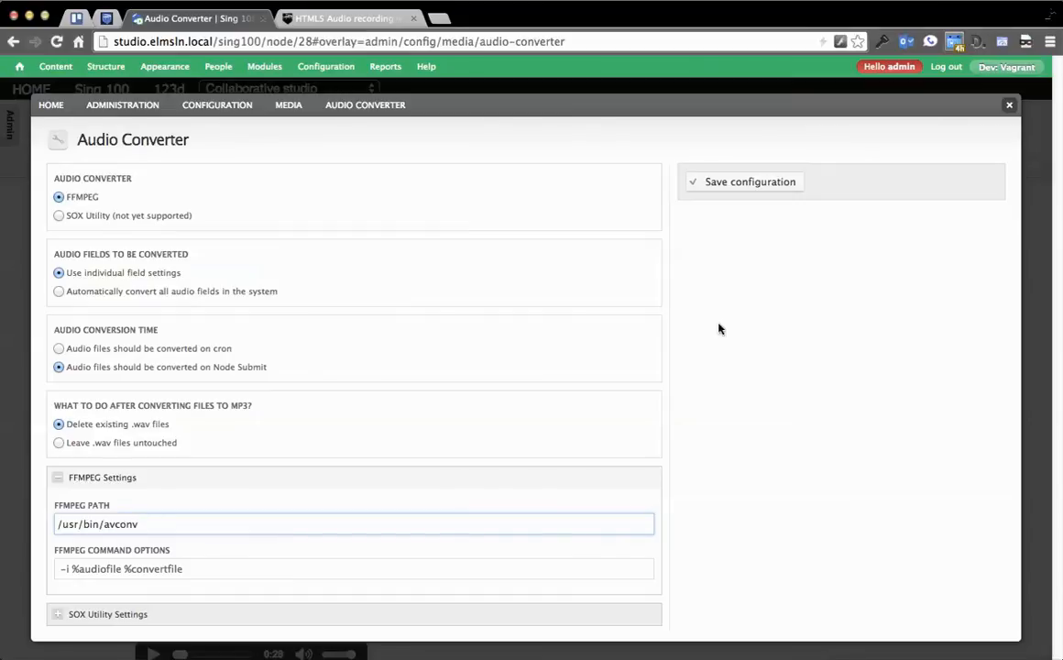
{"action": "mouse_move", "coordinate": [388, 351]}
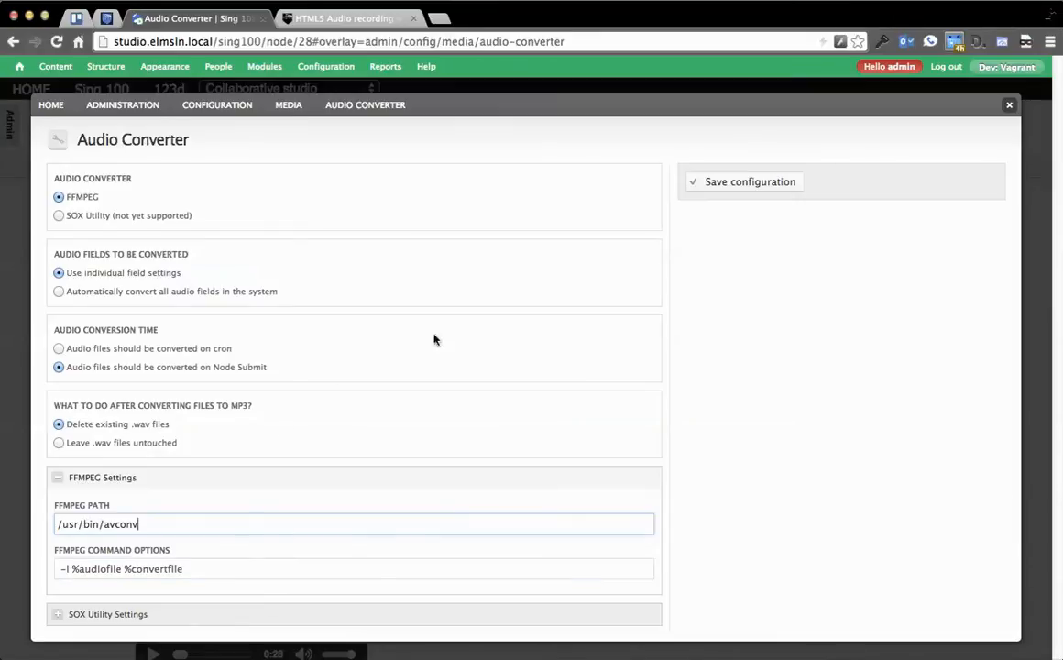
{"action": "mouse_move", "coordinate": [862, 243]}
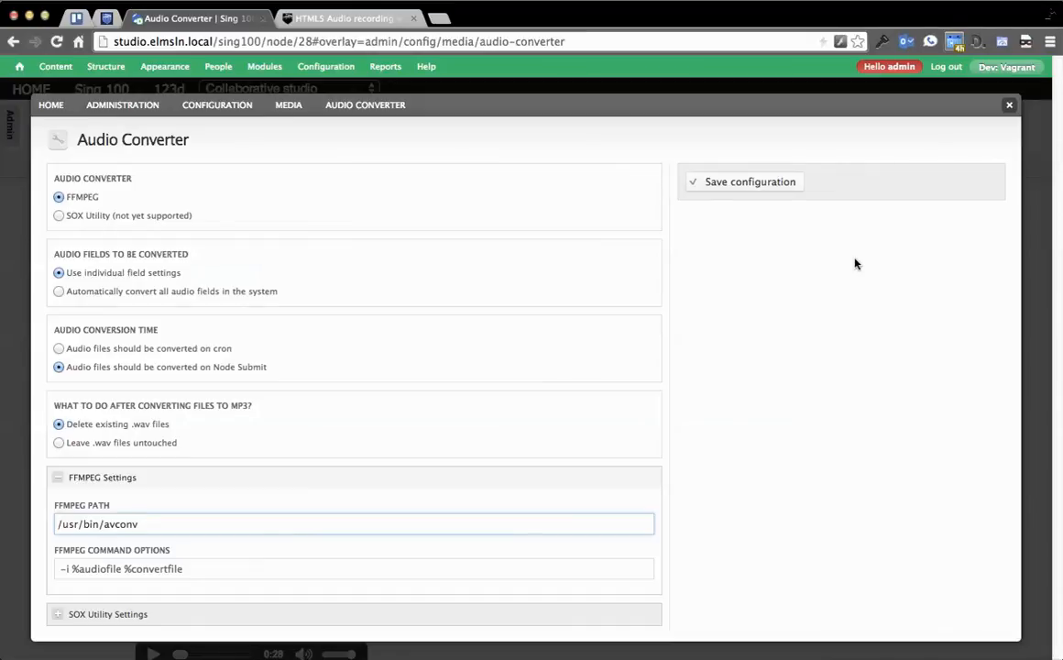
{"action": "mouse_move", "coordinate": [933, 115]}
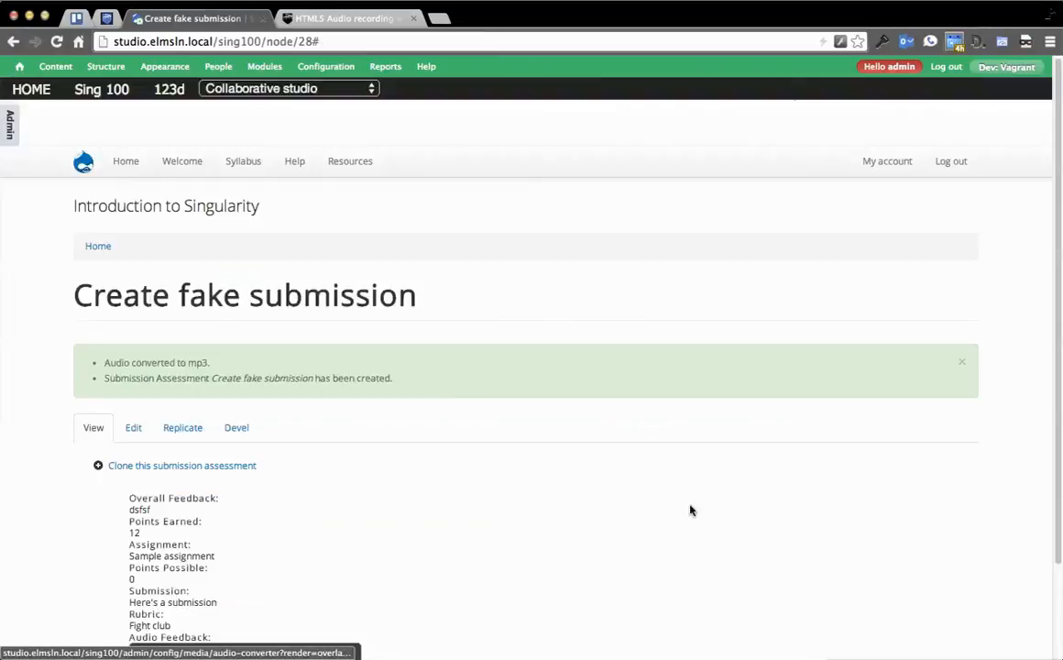
Step: Play the converted audio feedback to about 0:11, then pause it
{"action": "scroll", "scroll_direction": "down", "scroll_amount": 3}
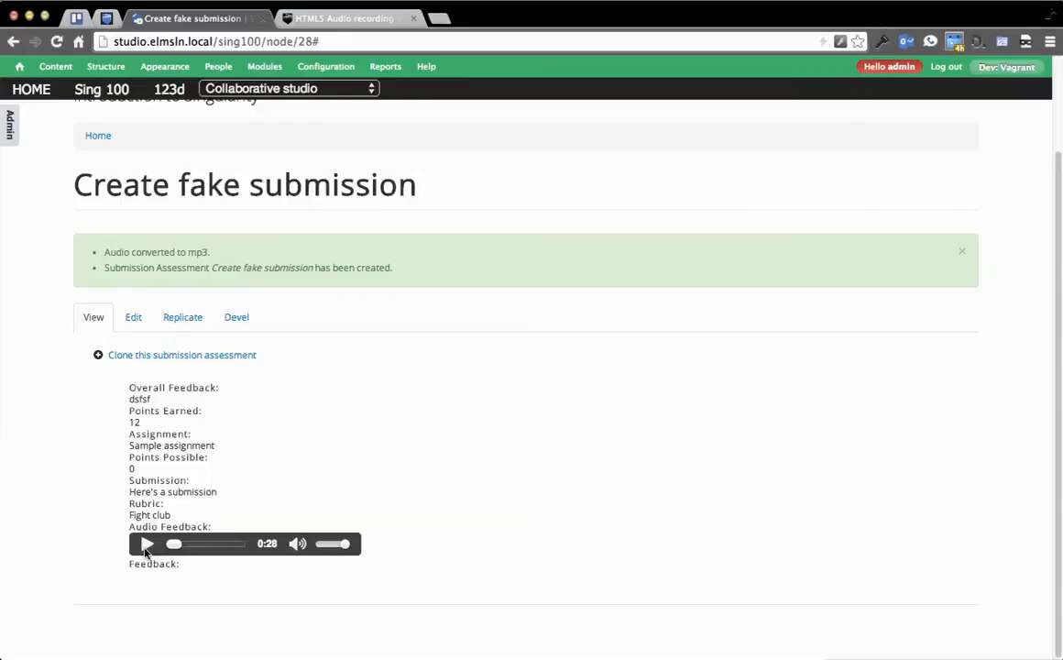
{"action": "left_click", "coordinate": [147, 543]}
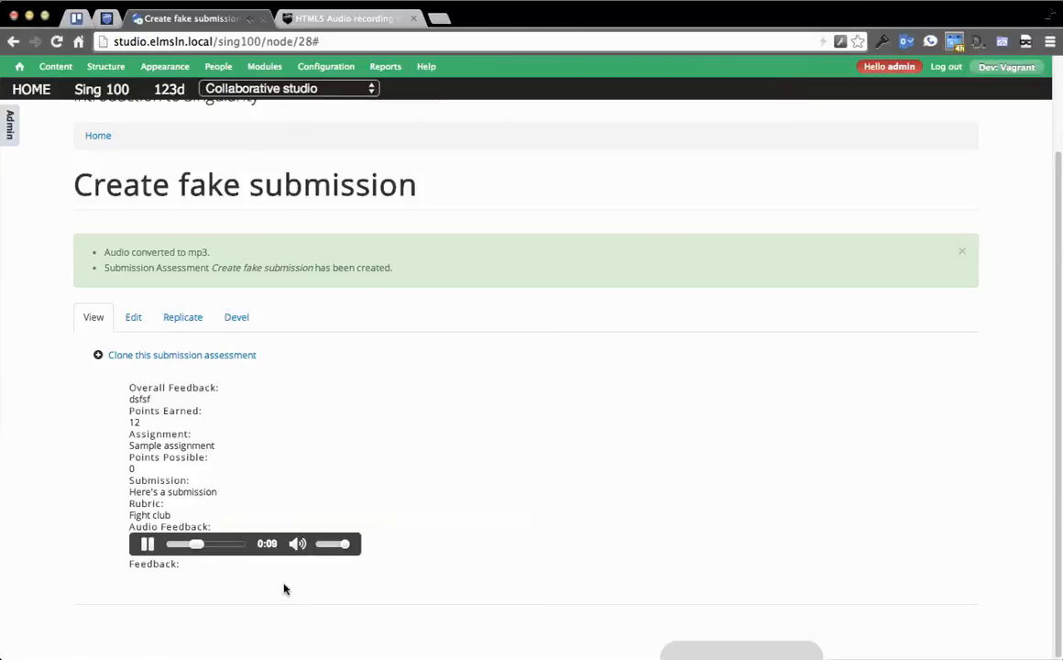
{"action": "left_click", "coordinate": [147, 543]}
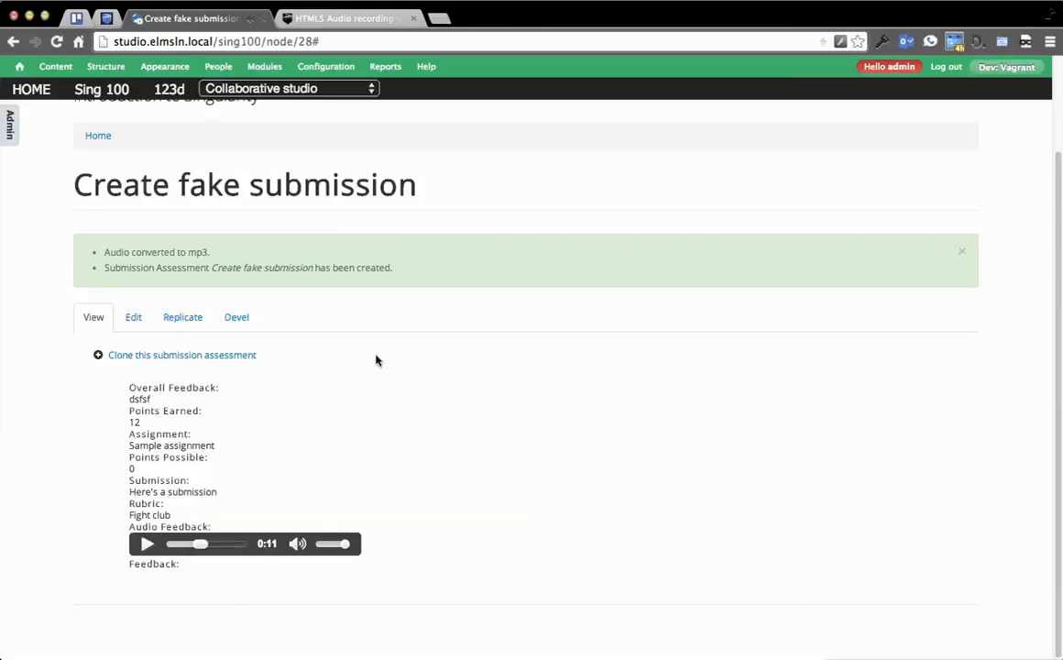
{"action": "mouse_move", "coordinate": [621, 530]}
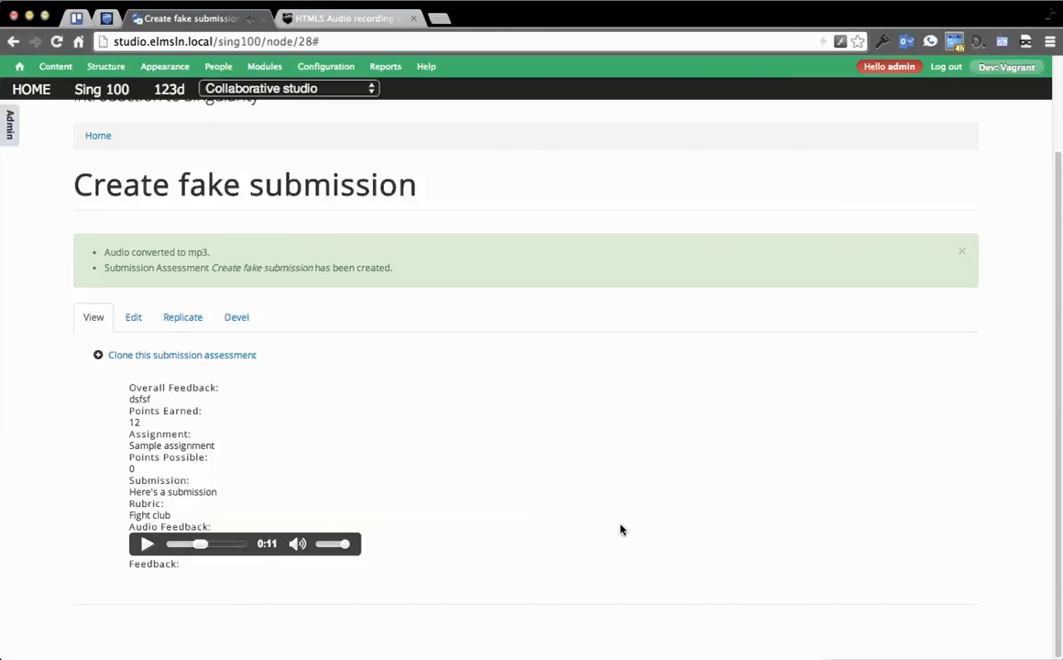
{"action": "mouse_move", "coordinate": [552, 469]}
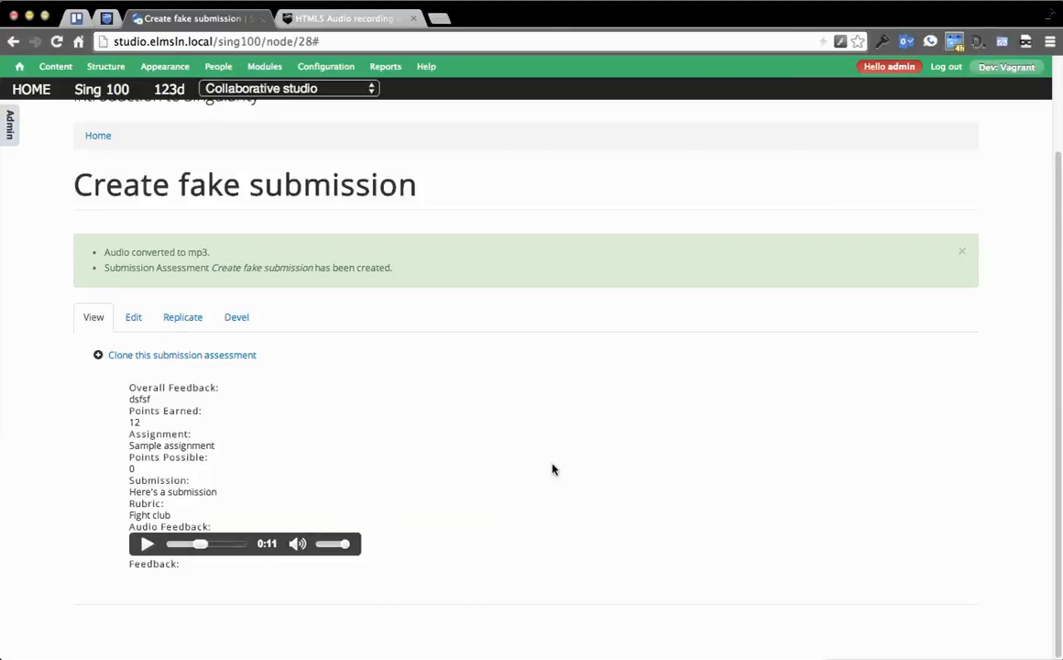
{"action": "mouse_move", "coordinate": [331, 441]}
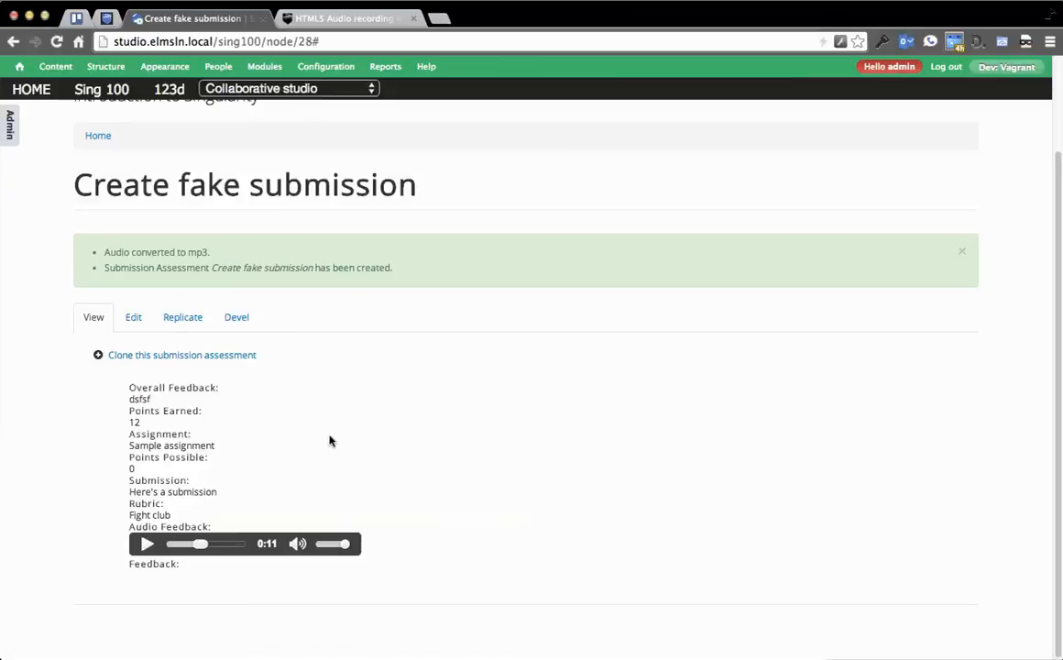